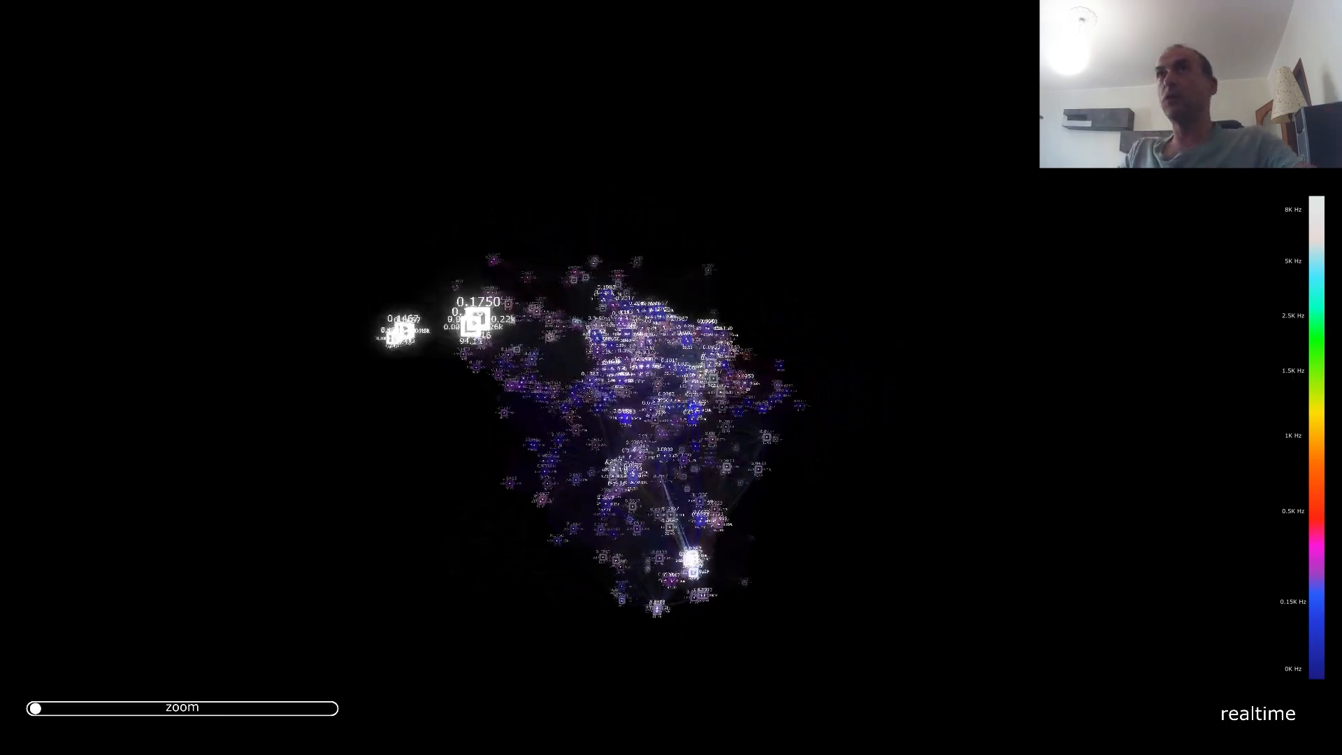
# Zoom in on the realtime cloud's labelled nodes and dense centre, orbit it, then zoom out to the whole cloud
pyautogui.moveTo(33, 708); pyautogui.dragTo(84, 709)
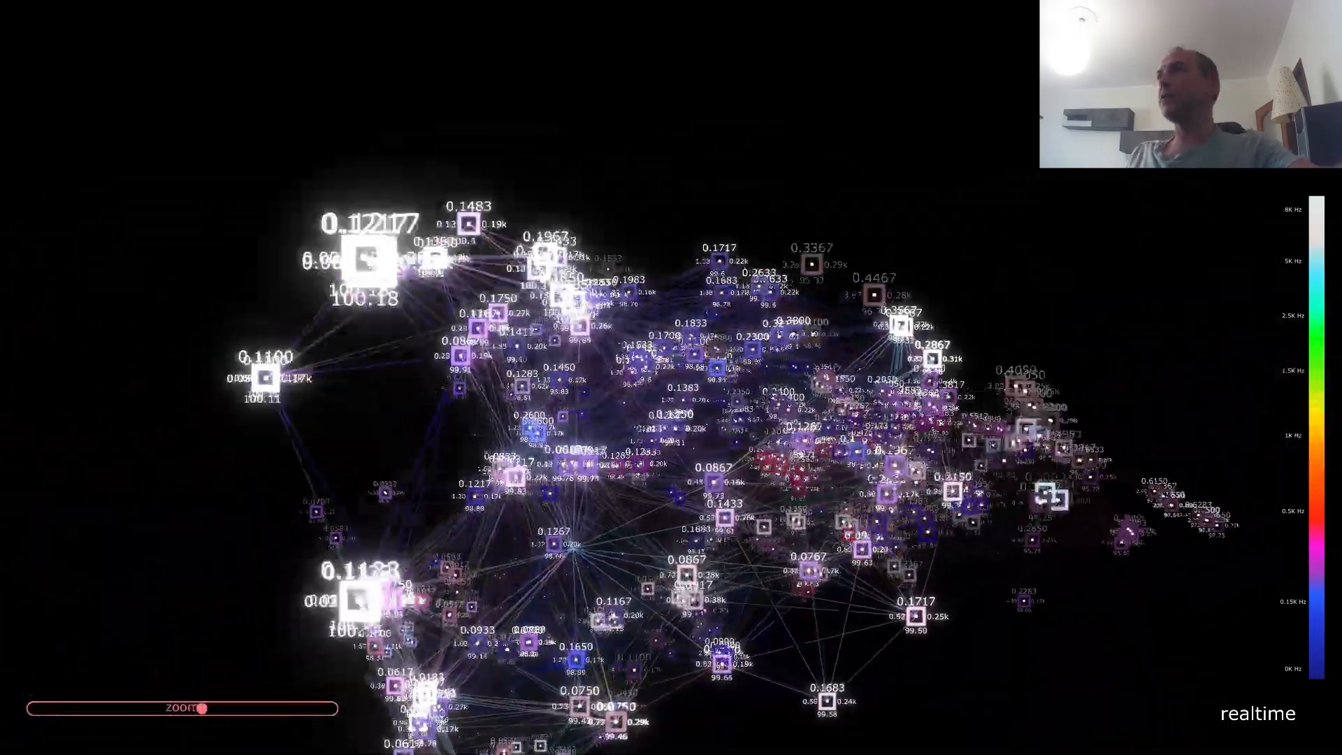
pyautogui.moveTo(203, 709); pyautogui.dragTo(224, 709)
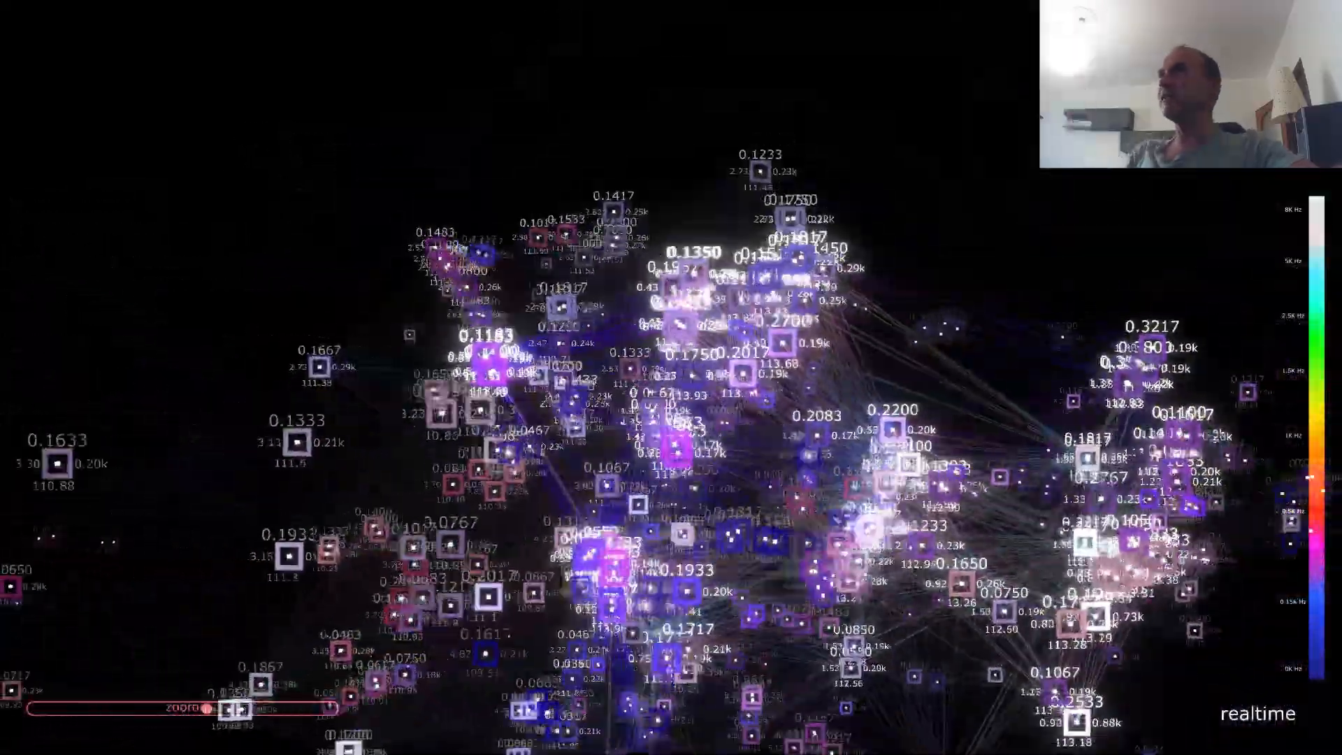
pyautogui.moveTo(206, 709); pyautogui.dragTo(274, 709)
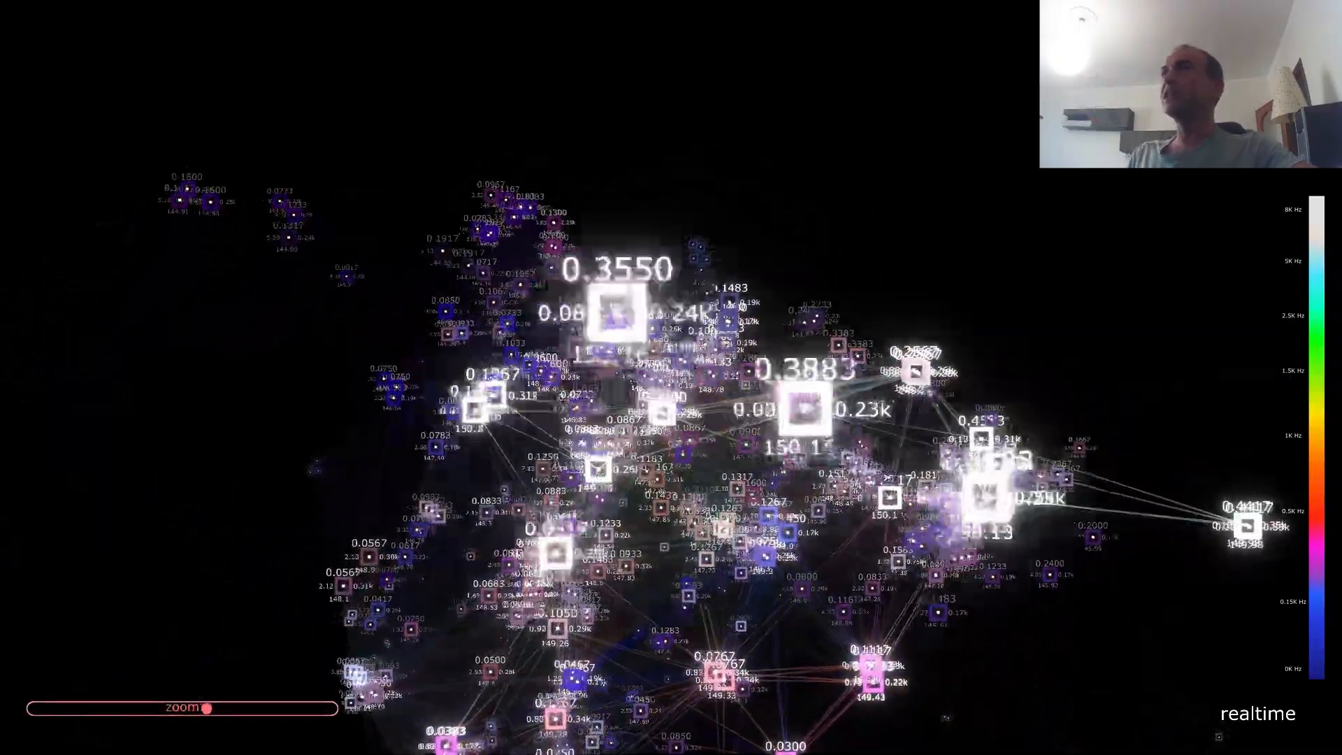
pyautogui.moveTo(210, 709); pyautogui.dragTo(245, 709)
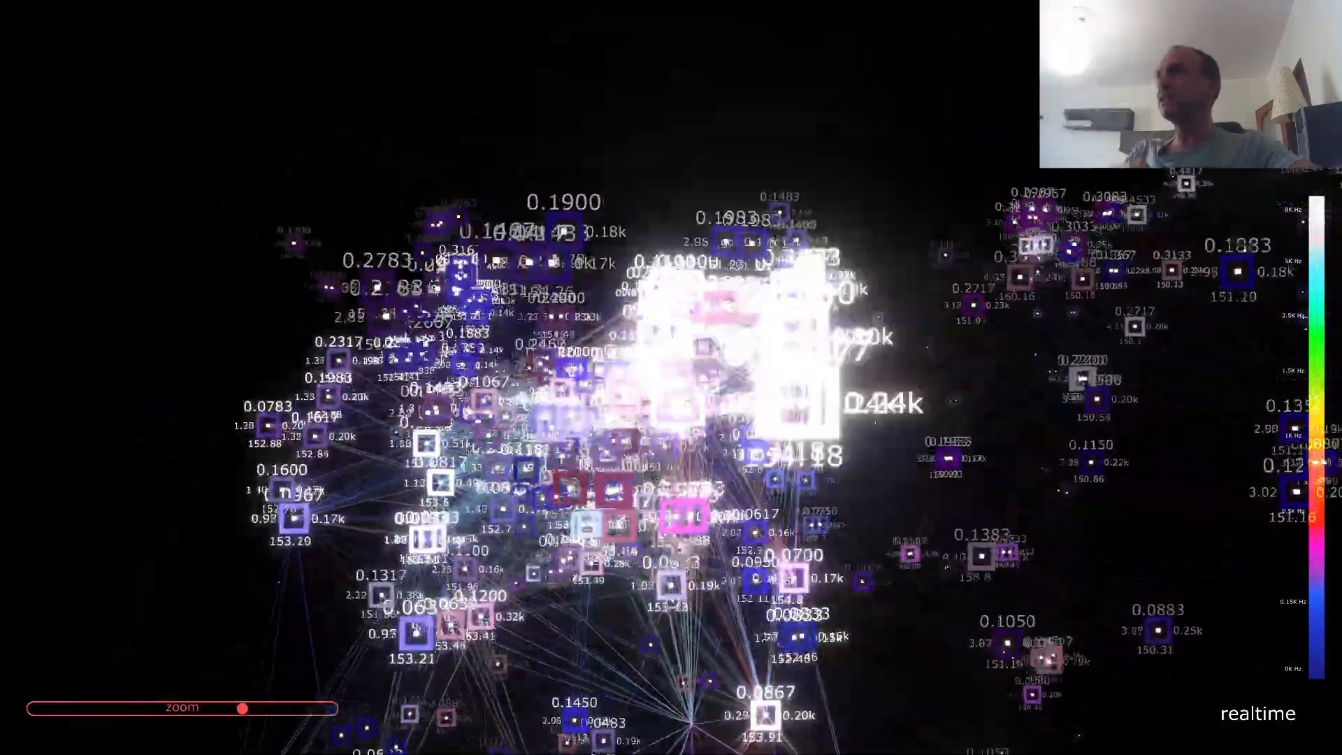
pyautogui.moveTo(242, 708); pyautogui.dragTo(126, 709)
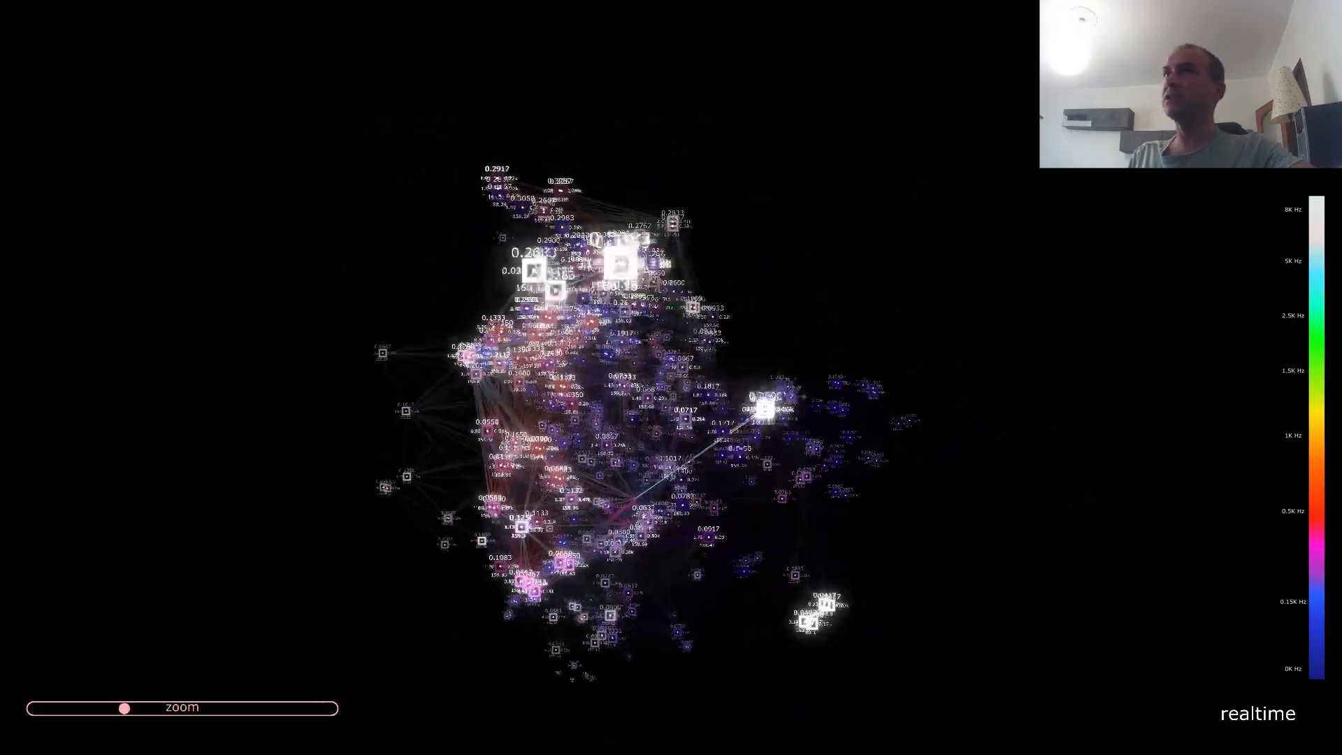
pyautogui.moveTo(124, 708); pyautogui.dragTo(137, 709)
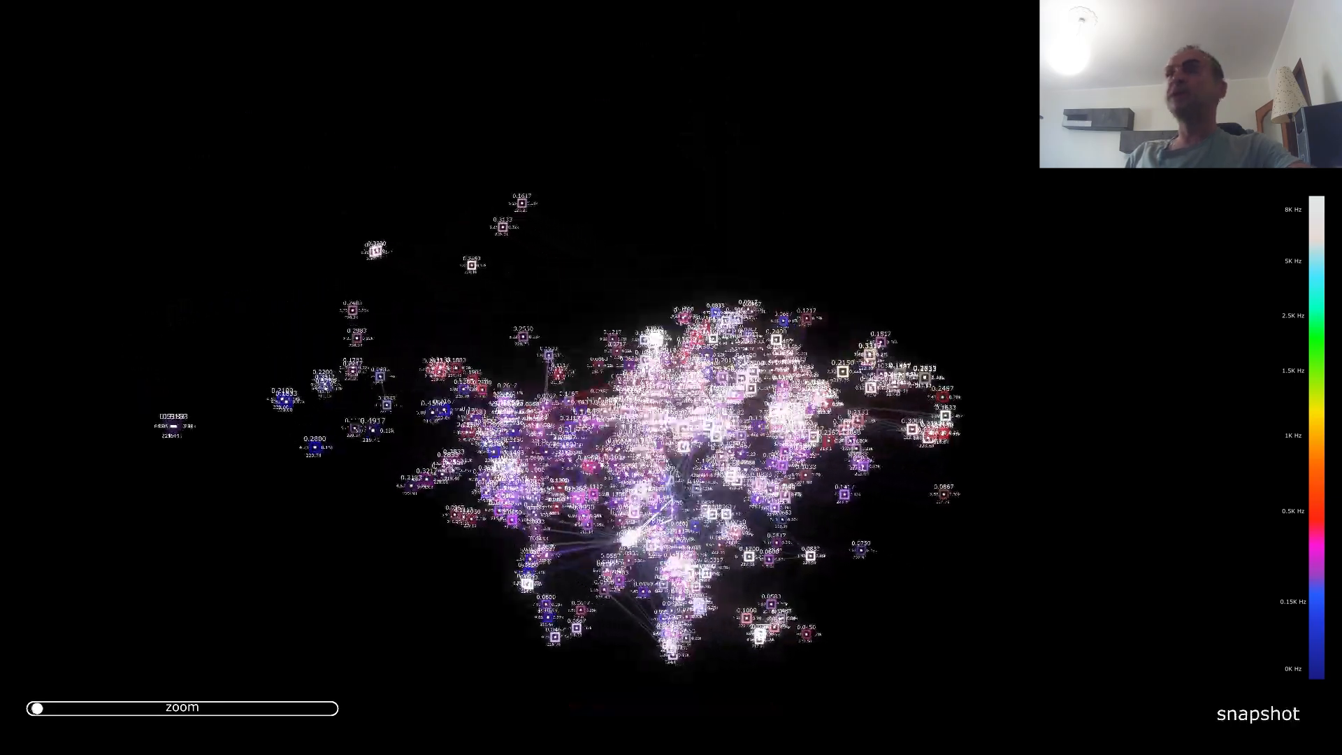
# Zoom into the snapshot point cloud, orbit it to another angle, then zoom fully back out
pyautogui.moveTo(35, 708); pyautogui.dragTo(159, 708)
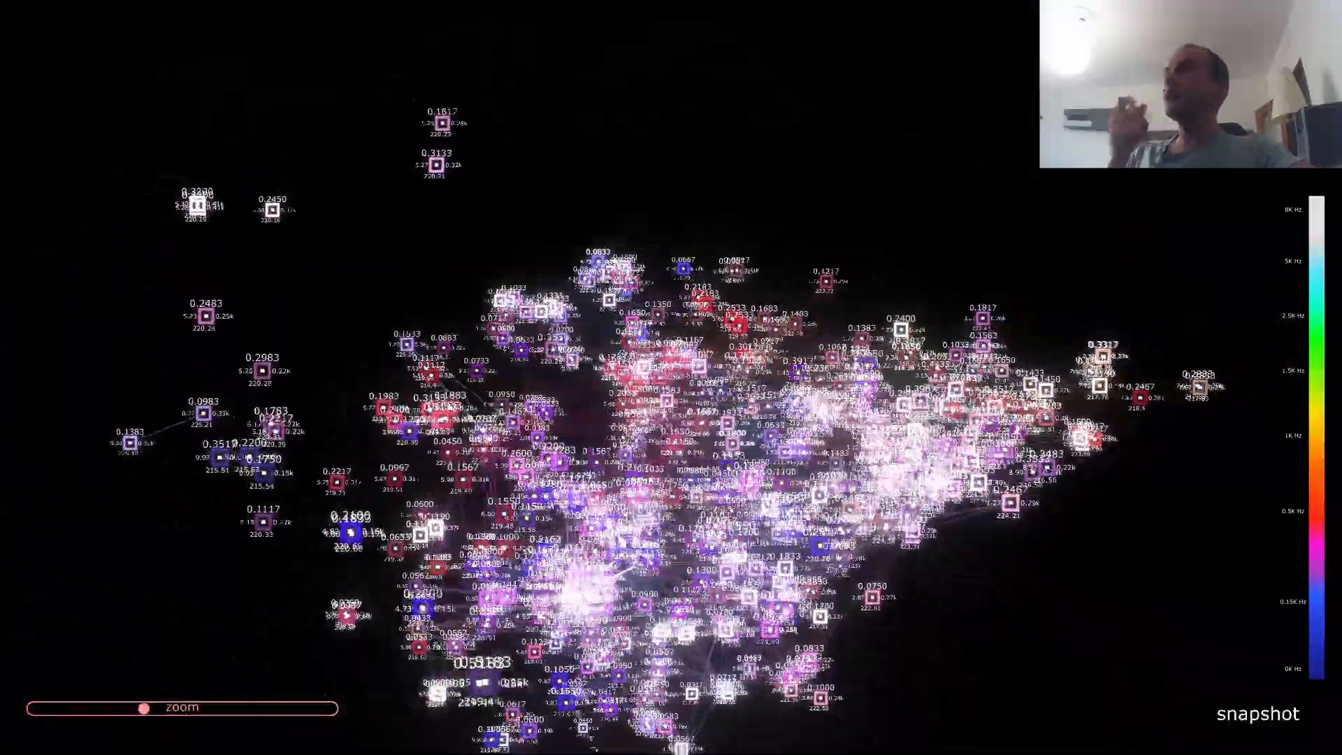
pyautogui.moveTo(143, 708); pyautogui.dragTo(91, 708)
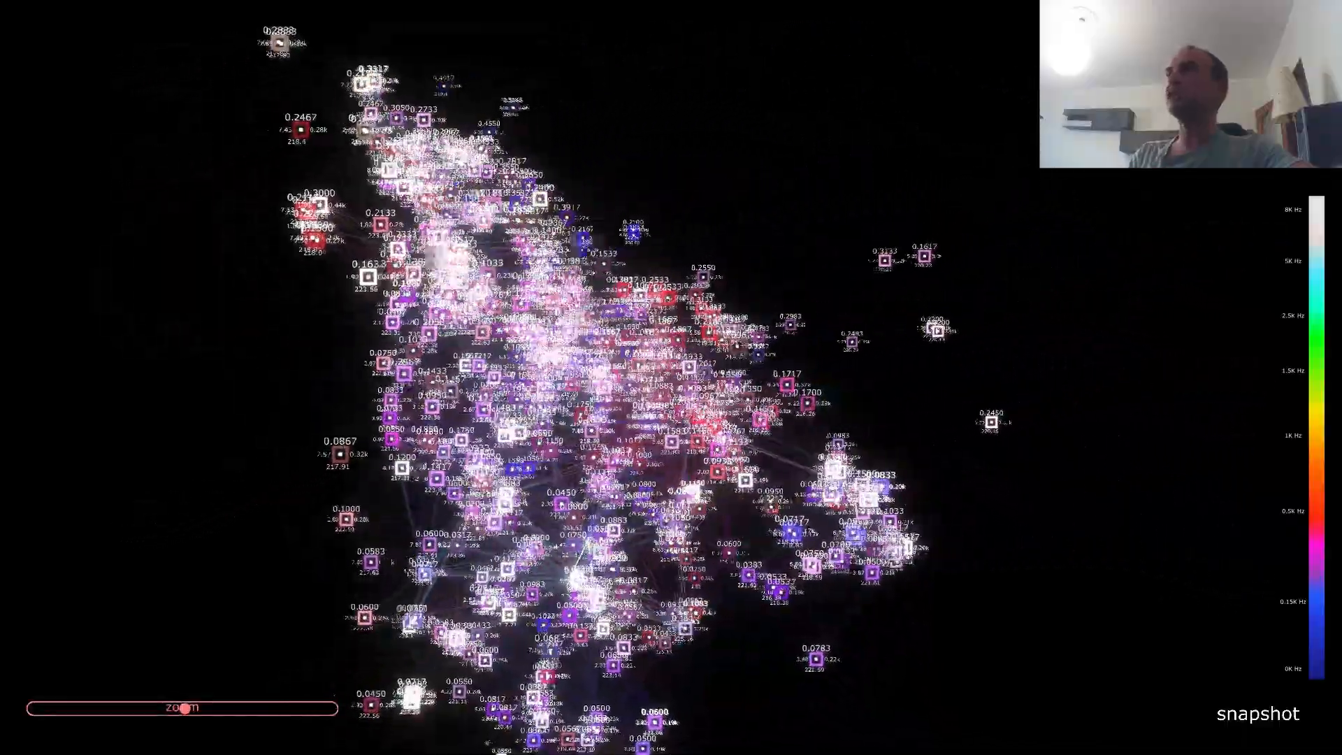
pyautogui.moveTo(193, 708); pyautogui.dragTo(247, 708)
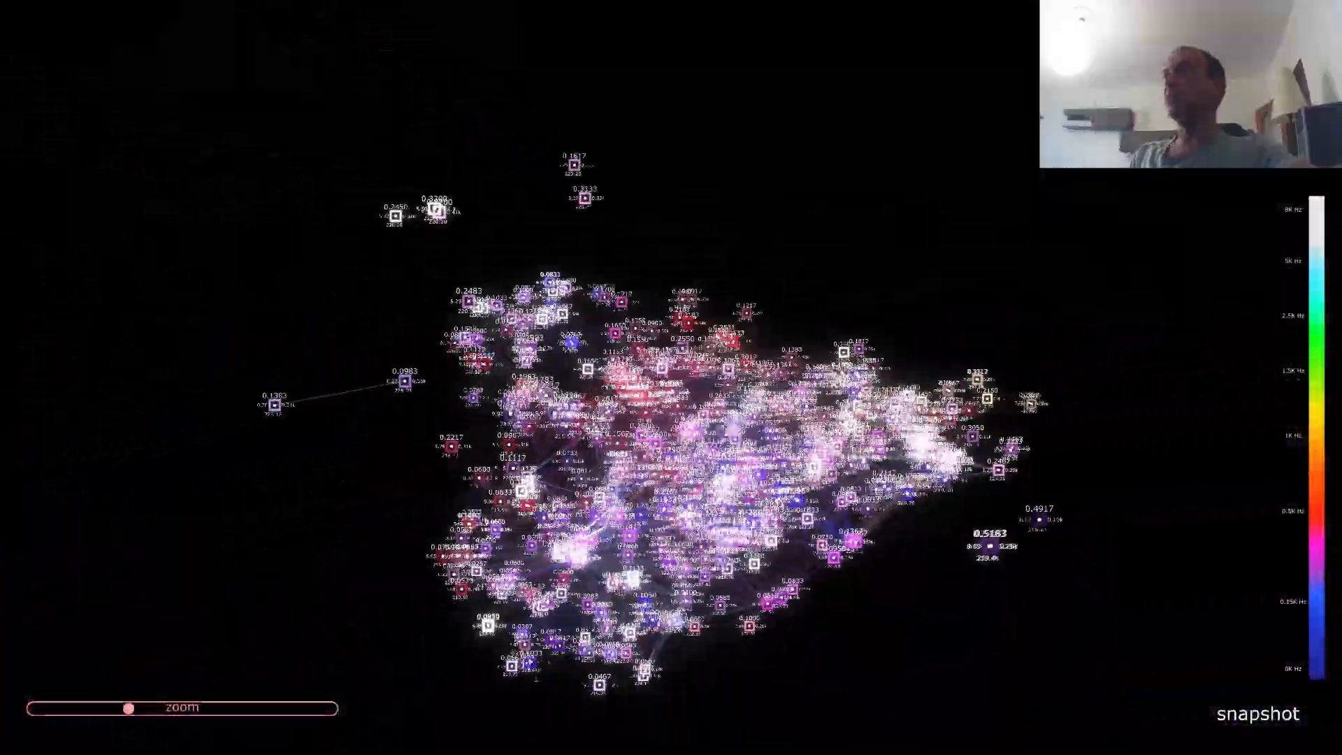
pyautogui.moveTo(128, 708); pyautogui.dragTo(39, 708)
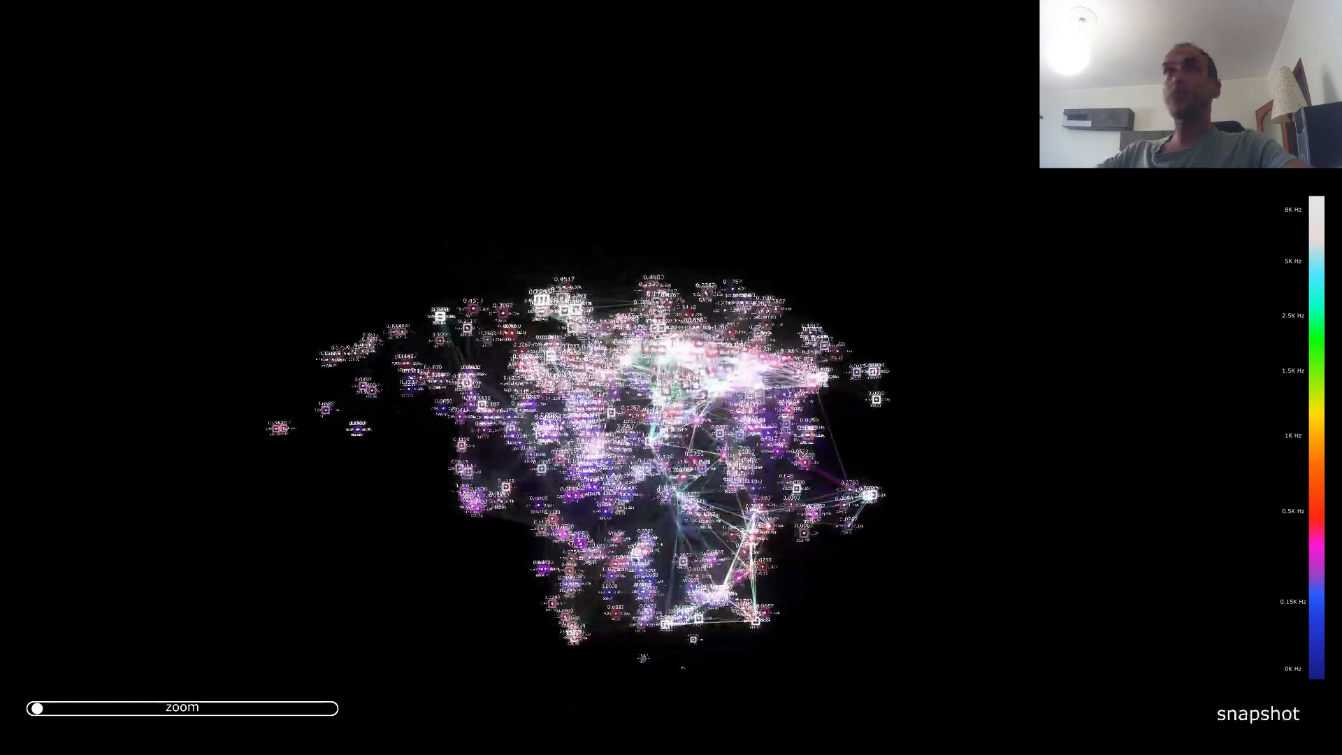
pyautogui.moveTo(38, 709); pyautogui.dragTo(48, 709)
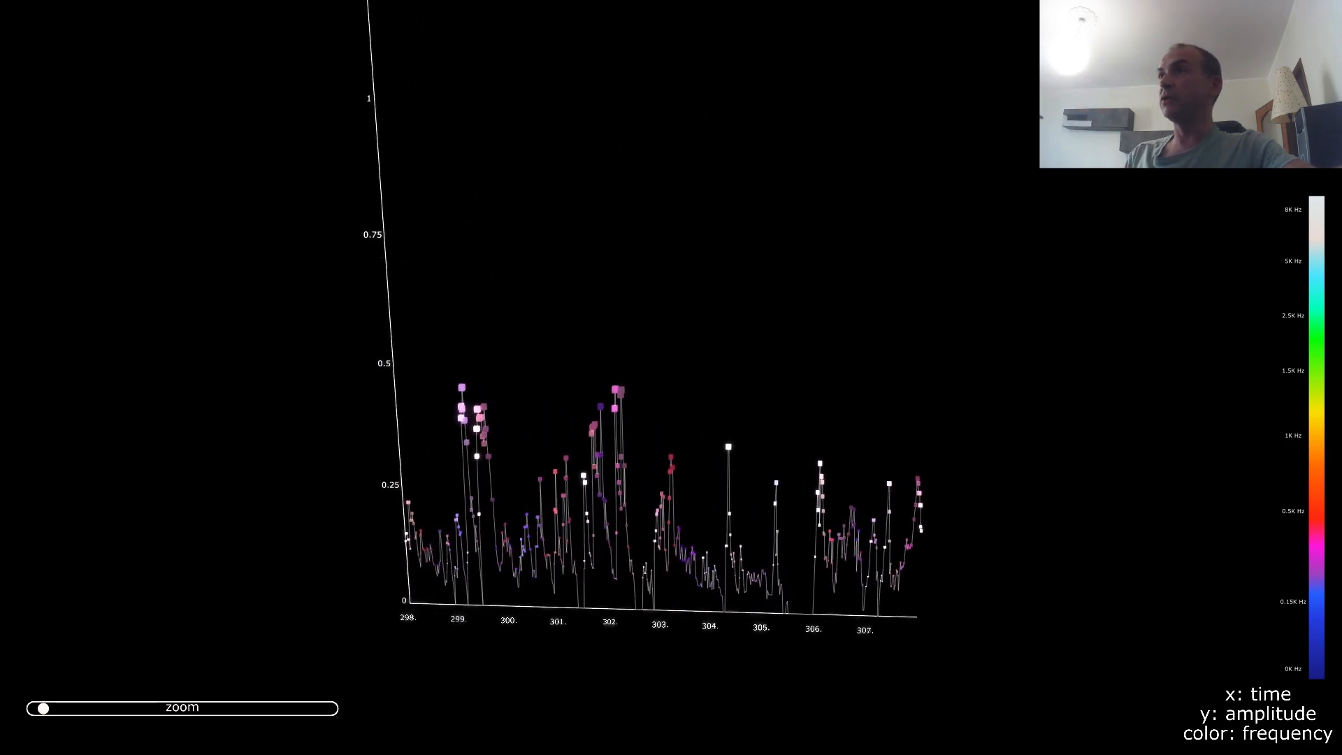
# Tilt and orbit the amplitude-over-time plot to view it from behind, then straighten it
pyautogui.moveTo(40, 708); pyautogui.dragTo(80, 708)
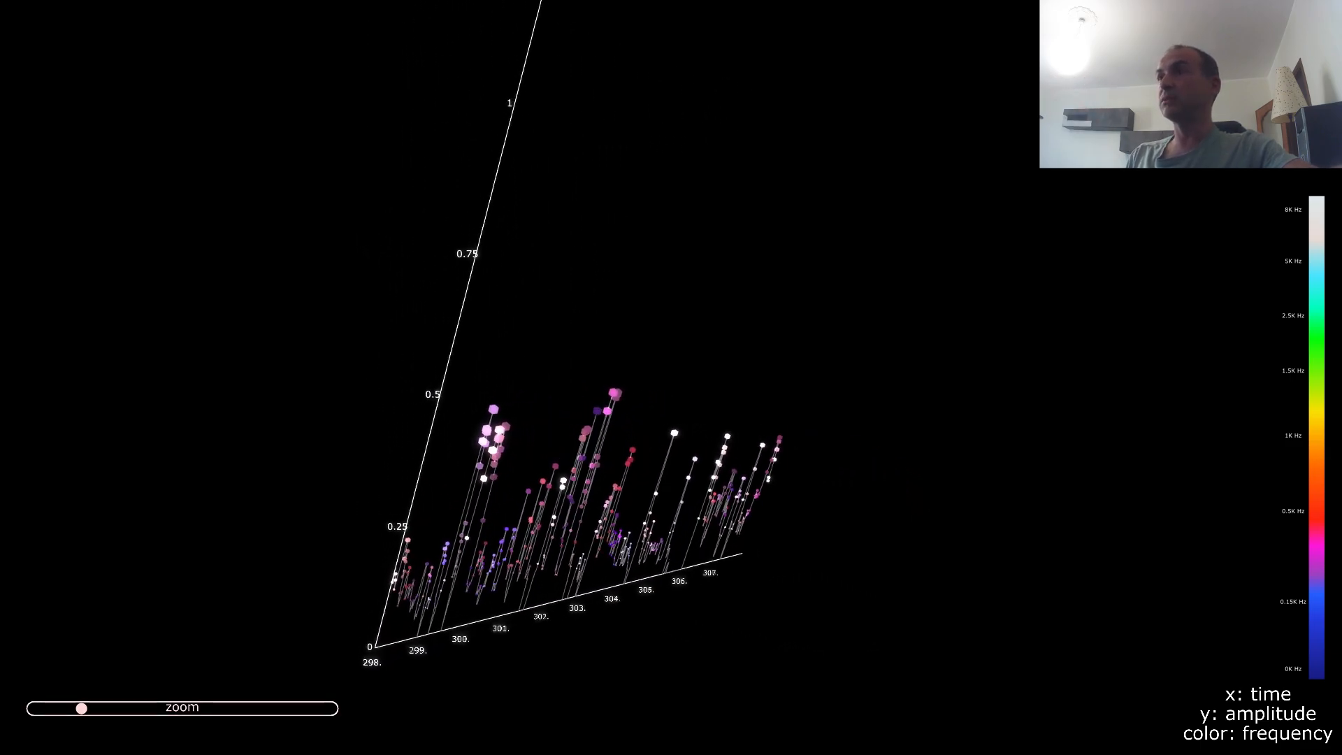
pyautogui.moveTo(79, 708); pyautogui.dragTo(101, 708)
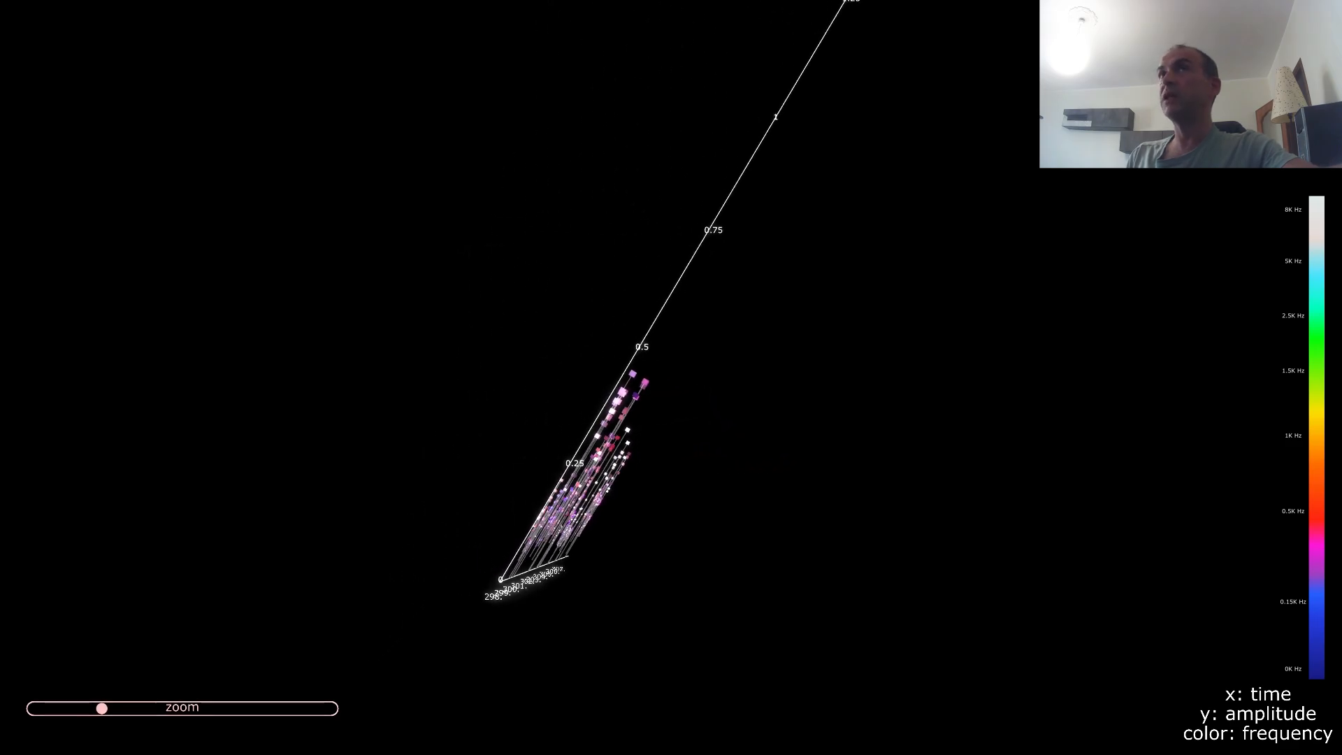
pyautogui.moveTo(101, 708); pyautogui.dragTo(167, 708)
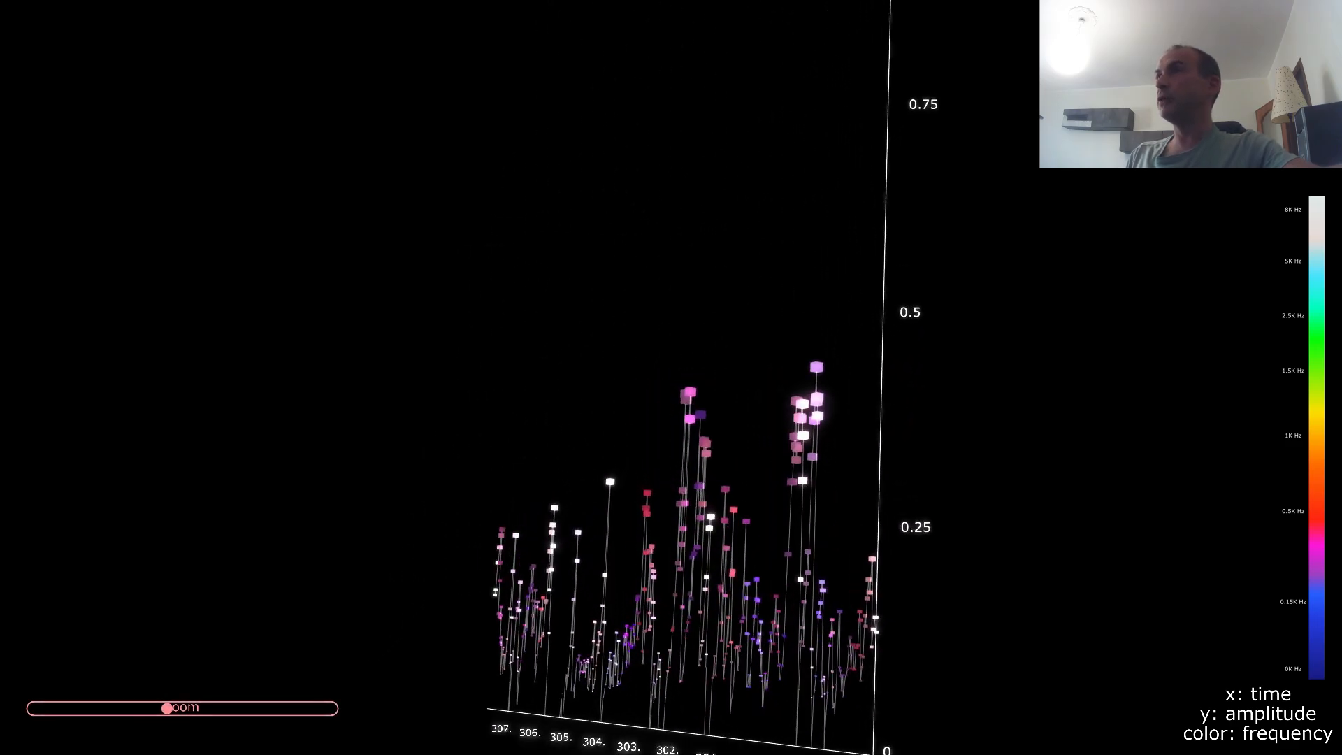
pyautogui.moveTo(165, 708); pyautogui.dragTo(91, 708)
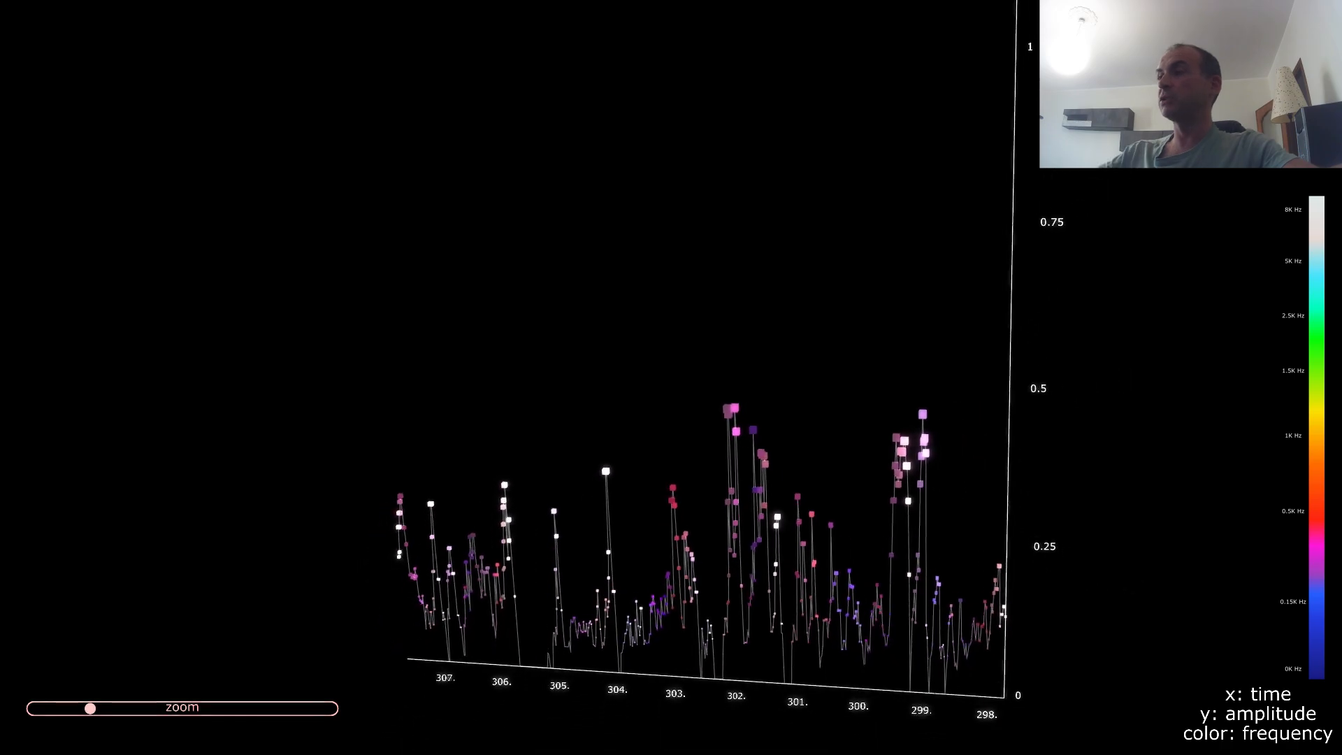
pyautogui.moveTo(91, 708); pyautogui.dragTo(35, 709)
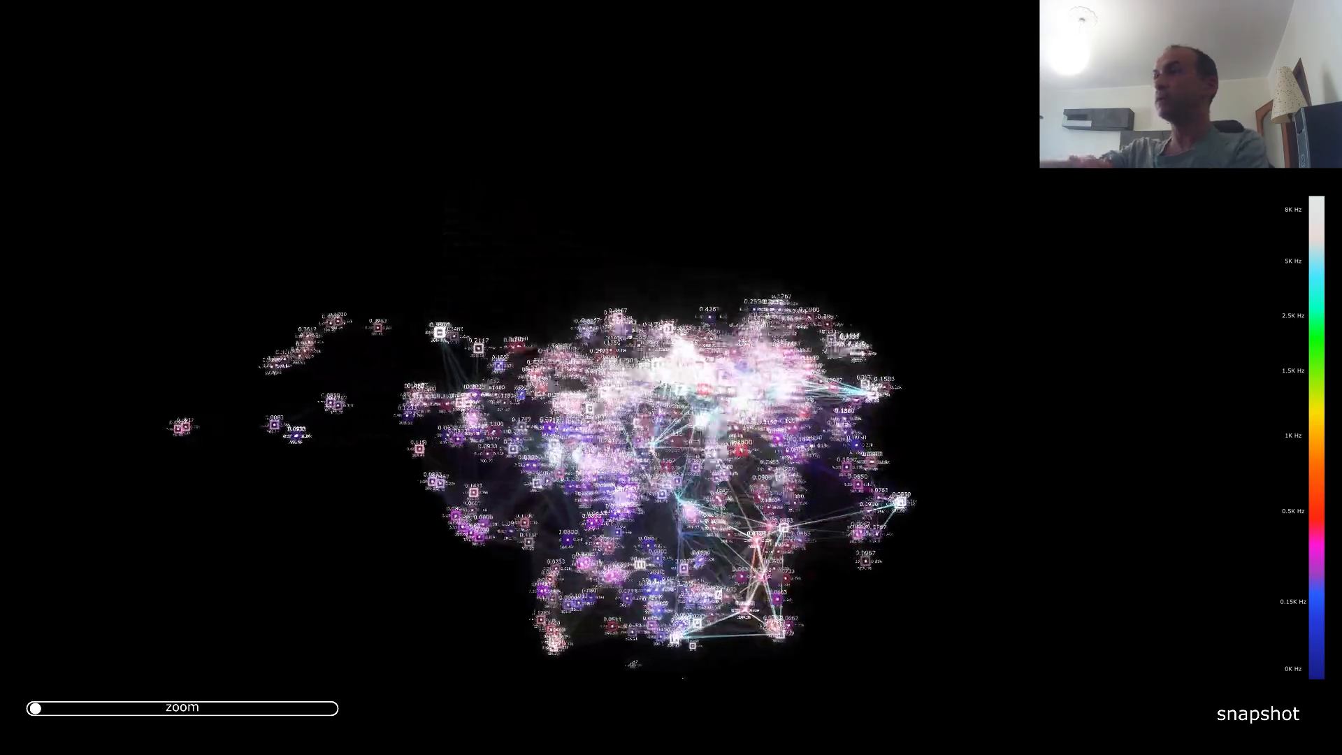
pyautogui.click(1259, 712)
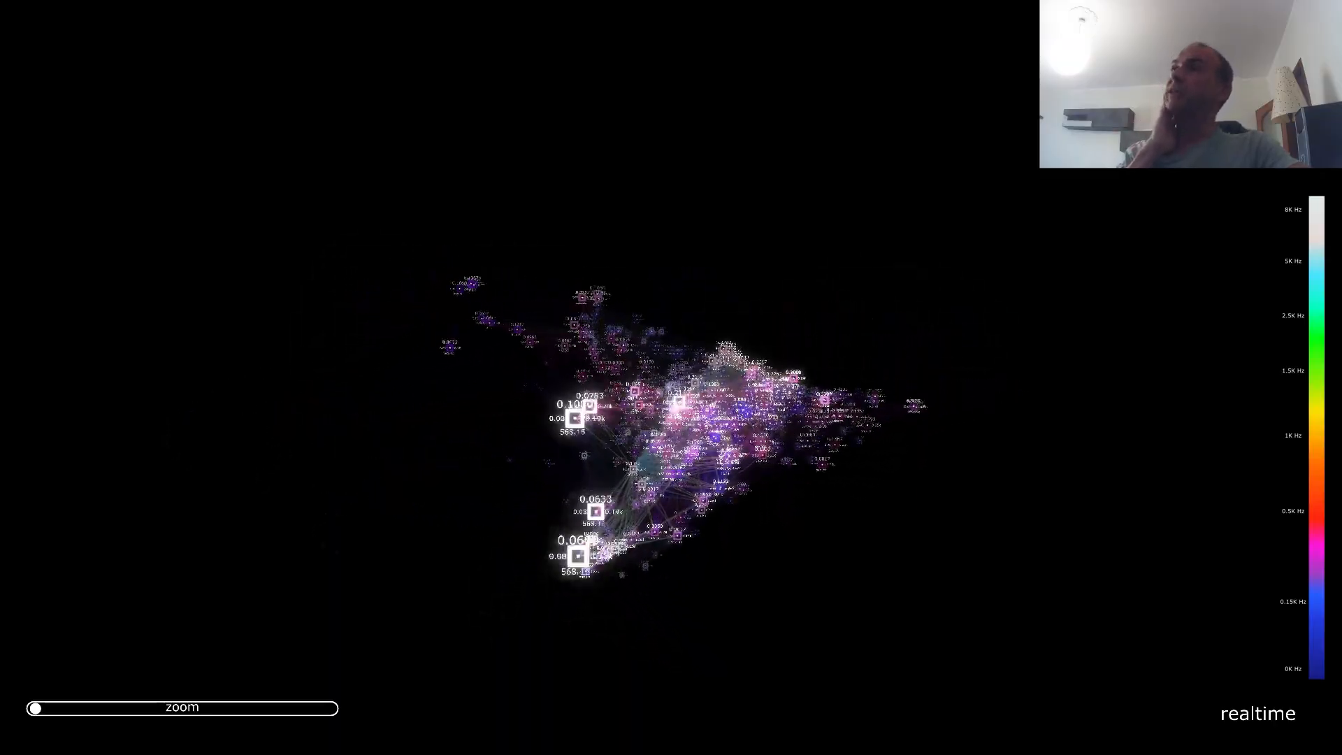
# Zoom in and out on the live cloud's cluster labels, rotating it to several angles, ending close up
pyautogui.moveTo(33, 708); pyautogui.dragTo(81, 708)
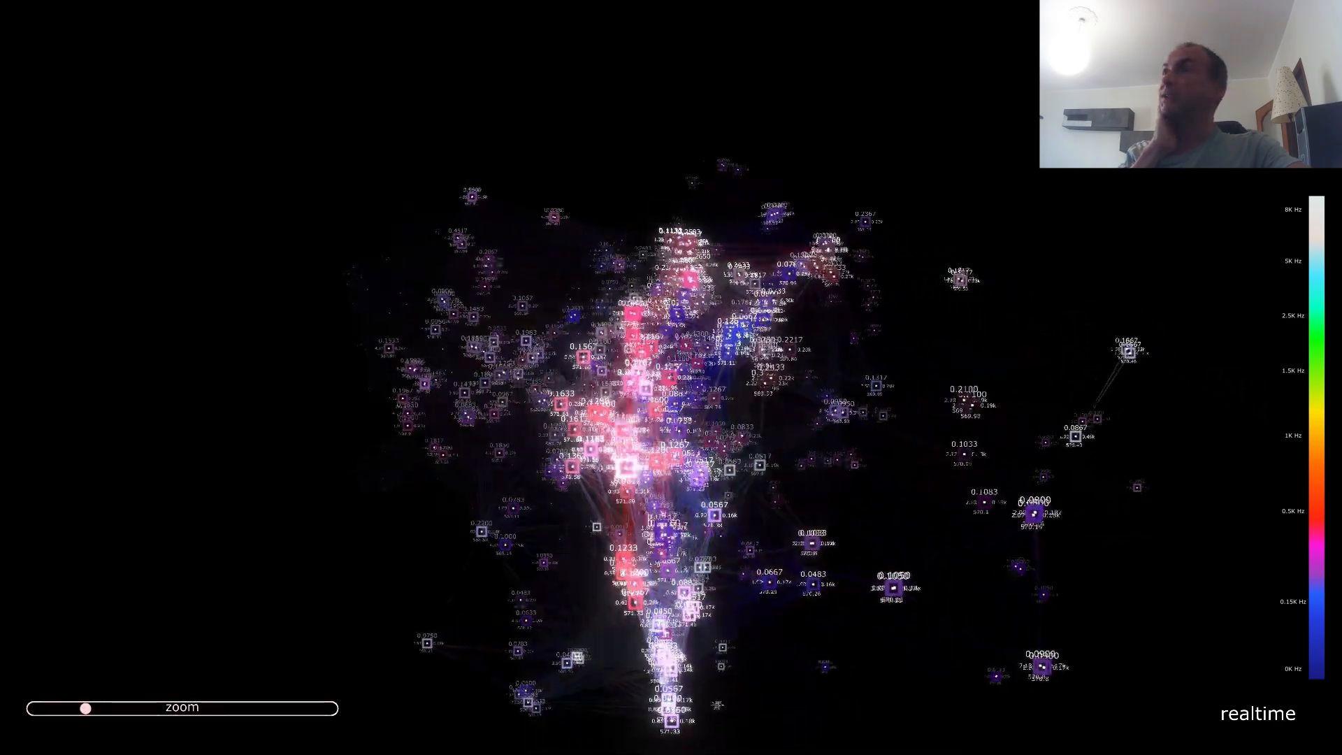
pyautogui.moveTo(86, 707); pyautogui.dragTo(144, 707)
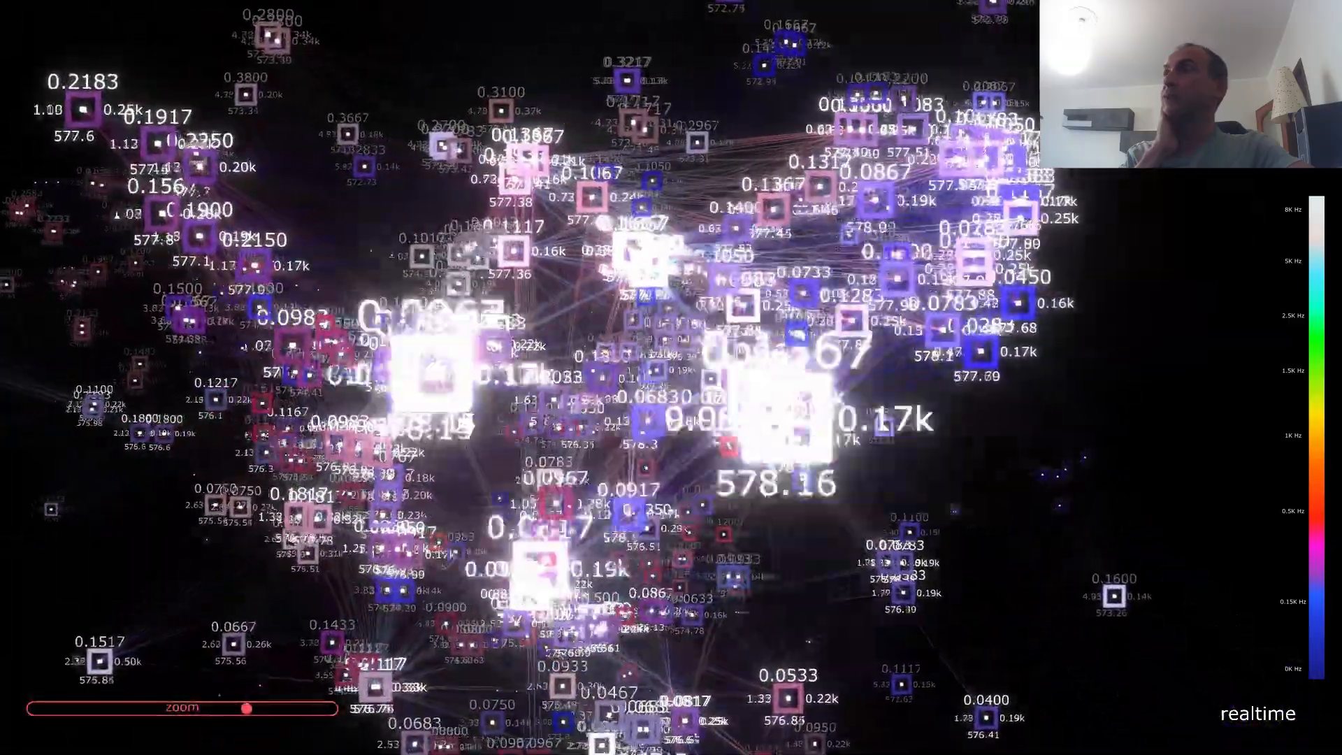
pyautogui.moveTo(270, 709); pyautogui.dragTo(159, 709)
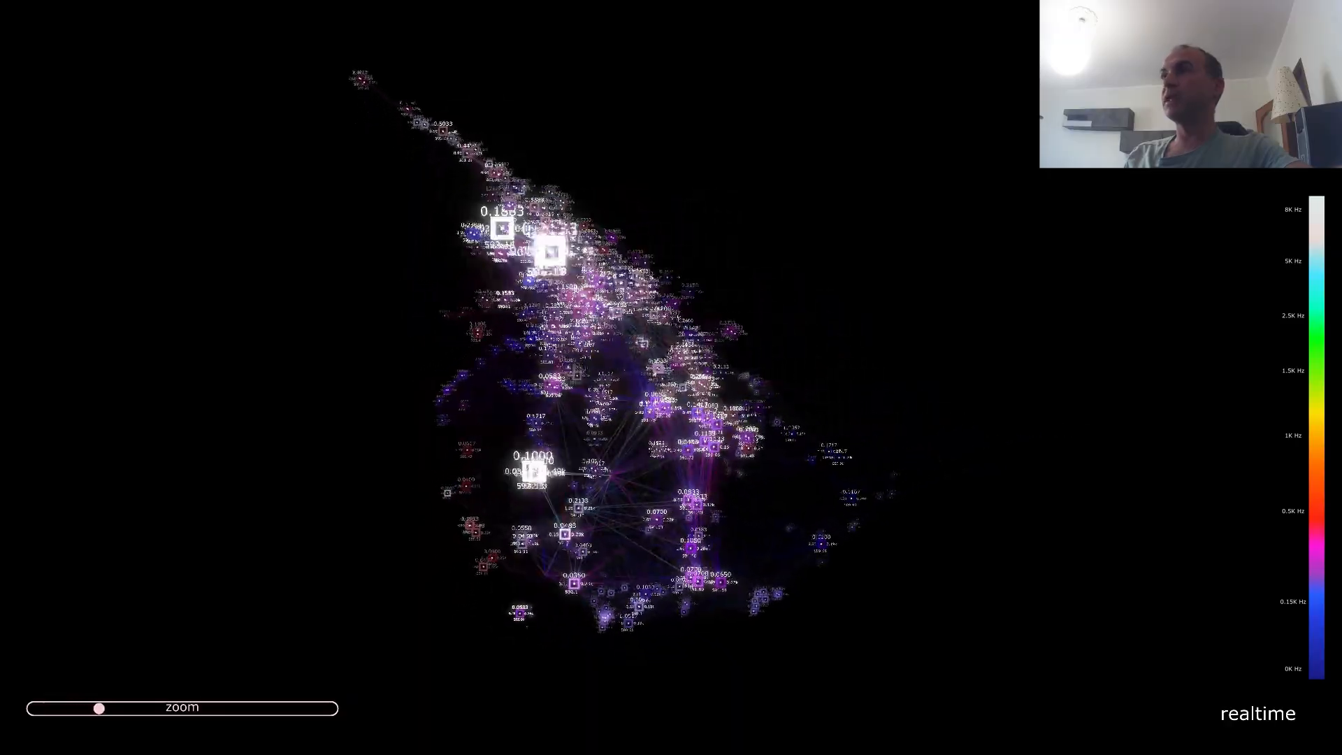
pyautogui.moveTo(98, 708); pyautogui.dragTo(135, 709)
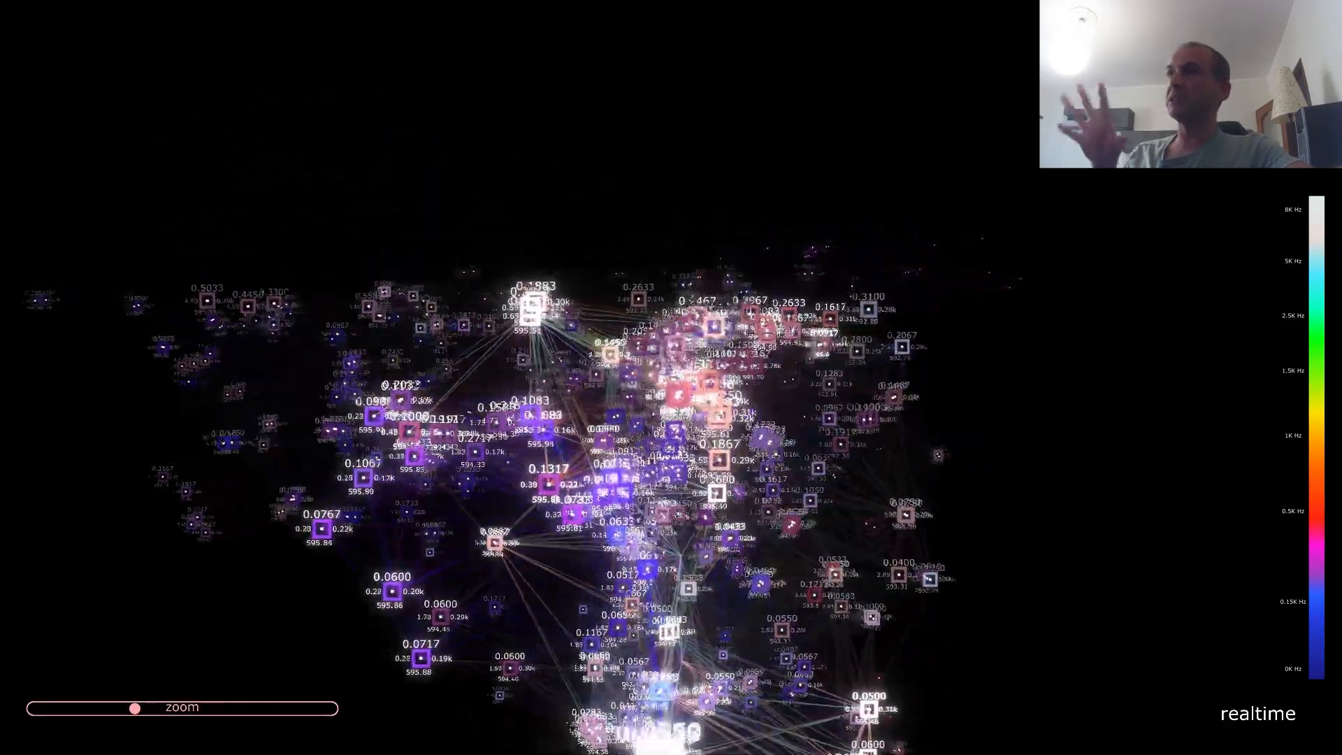
pyautogui.moveTo(135, 708); pyautogui.dragTo(83, 708)
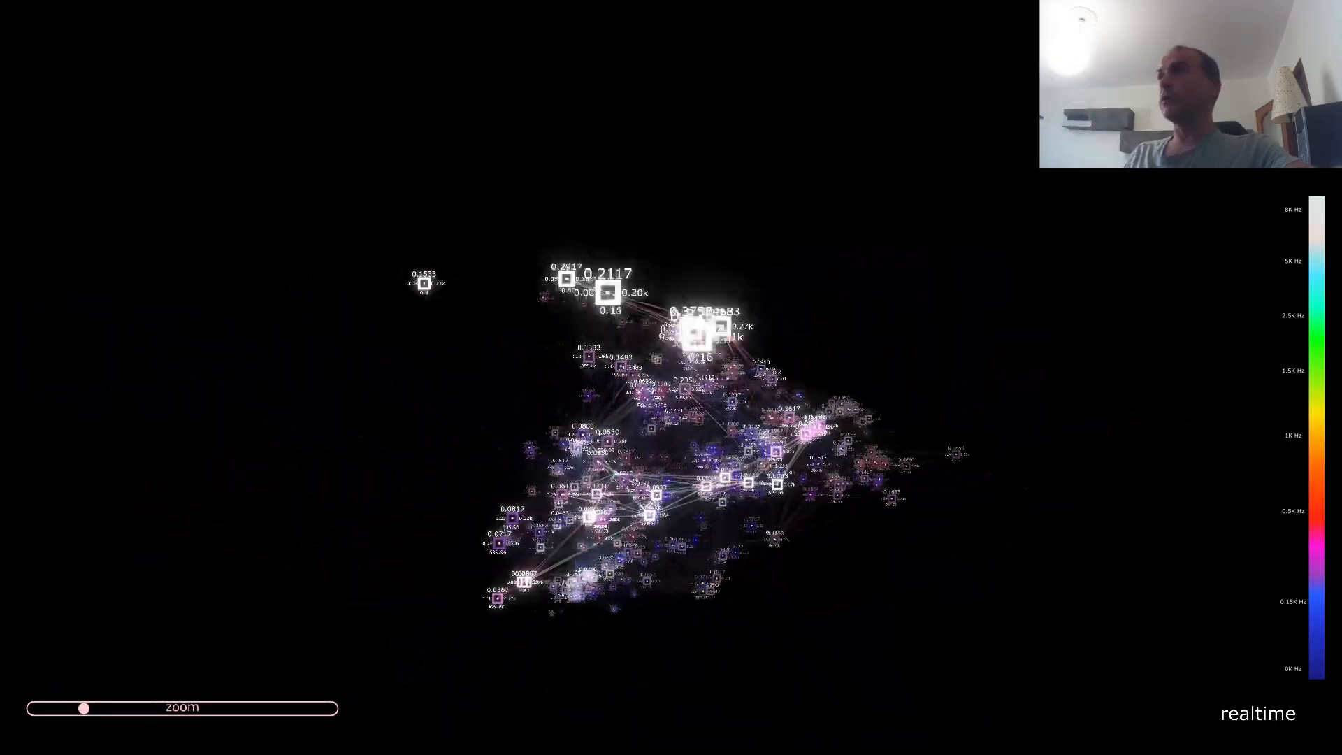
pyautogui.moveTo(83, 709); pyautogui.dragTo(125, 708)
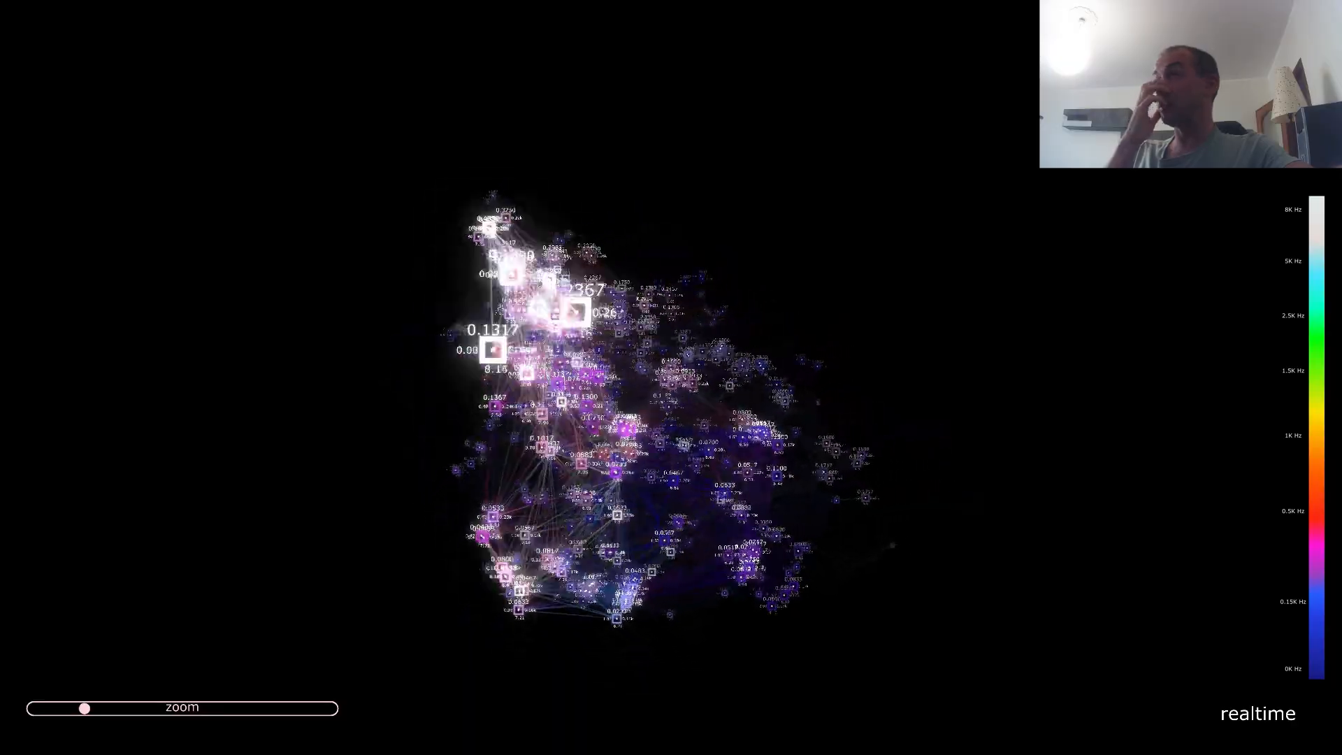
pyautogui.moveTo(84, 708); pyautogui.dragTo(126, 709)
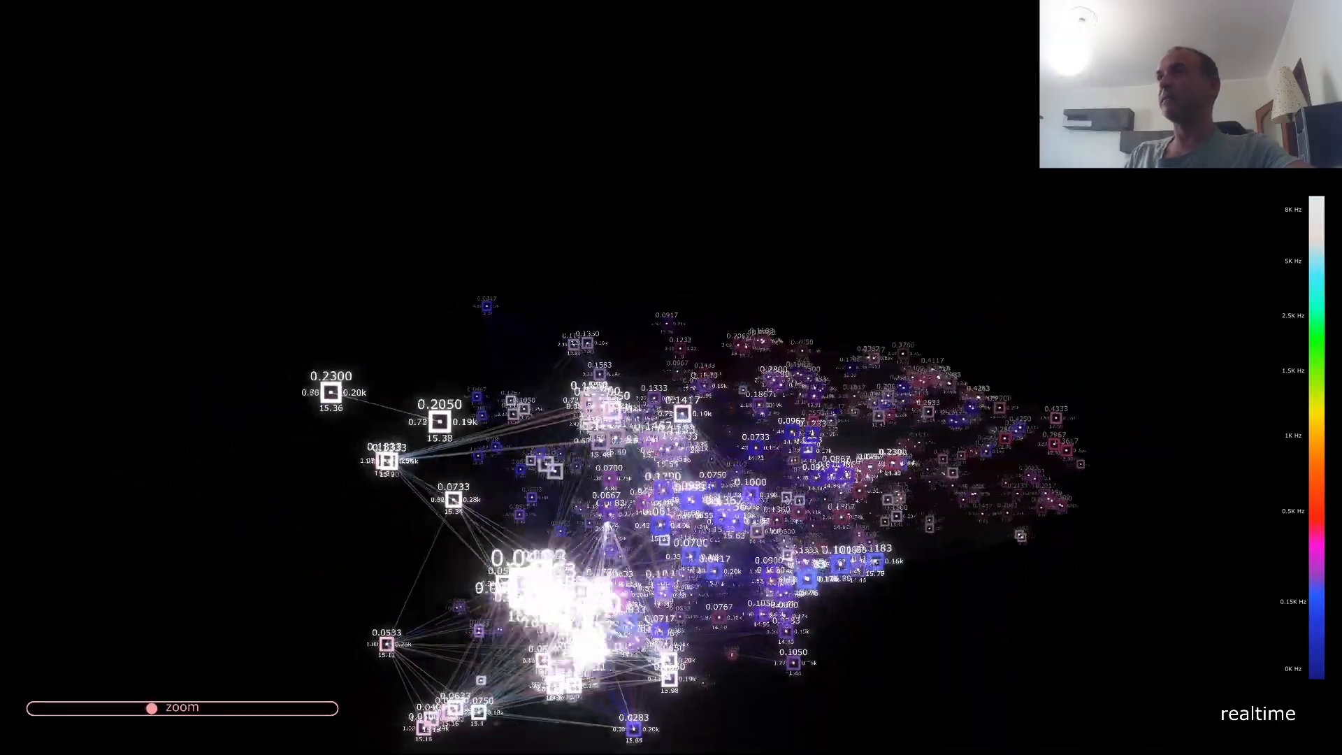
pyautogui.moveTo(159, 709); pyautogui.dragTo(114, 709)
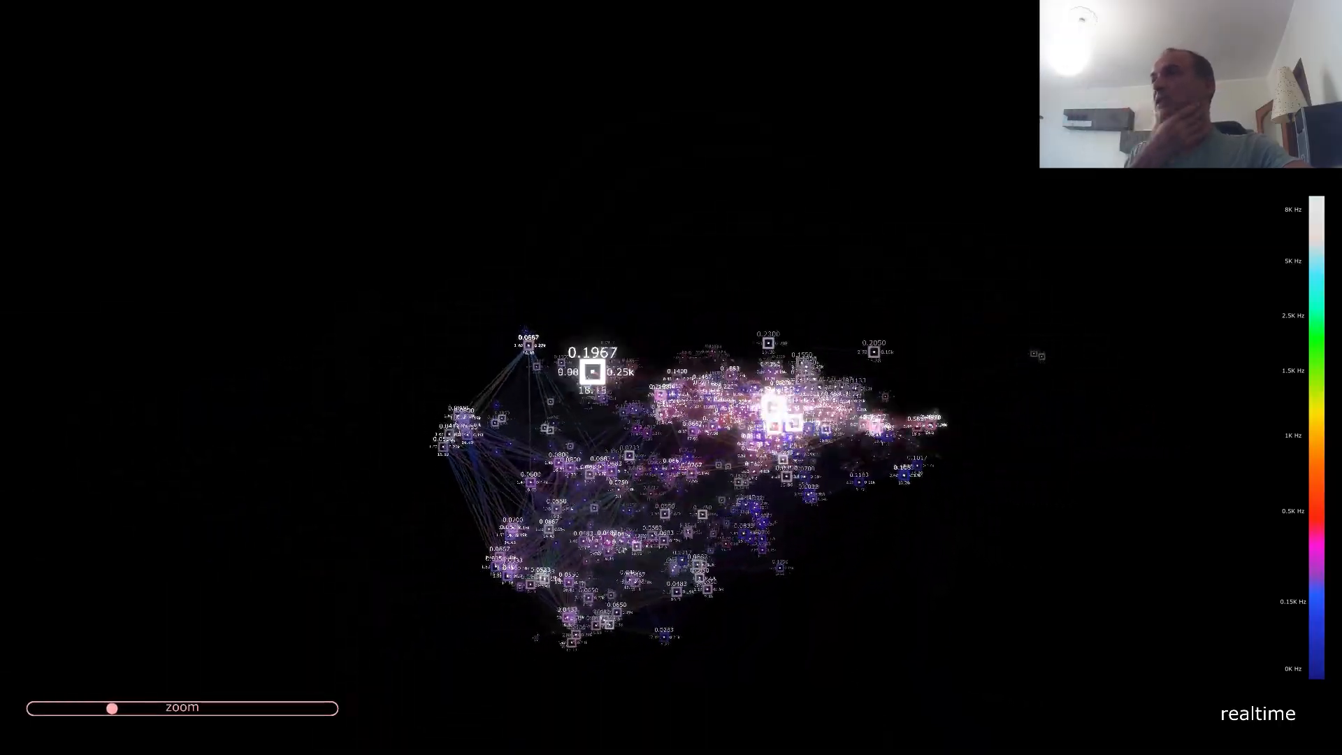
pyautogui.moveTo(111, 709); pyautogui.dragTo(236, 708)
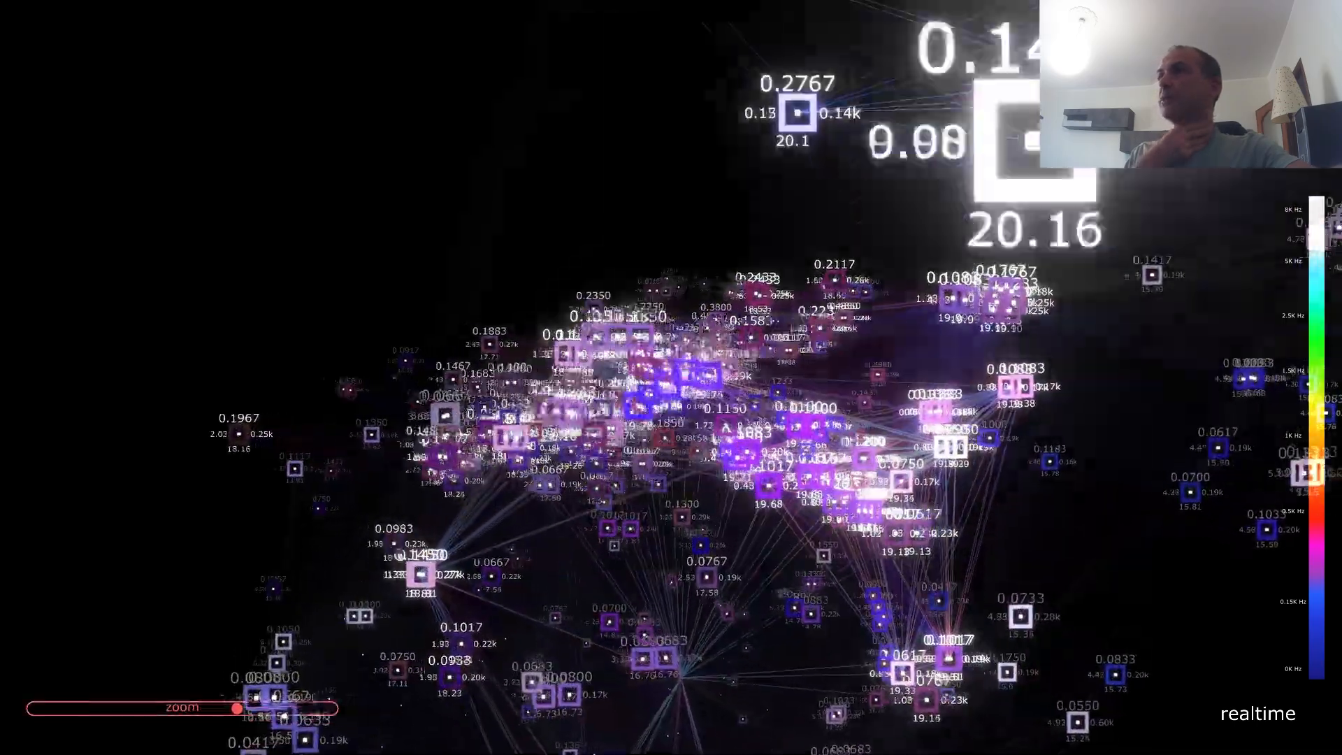
# Ease the zoom slider back left to show the whole compact live cloud
pyautogui.moveTo(235, 709); pyautogui.dragTo(193, 709)
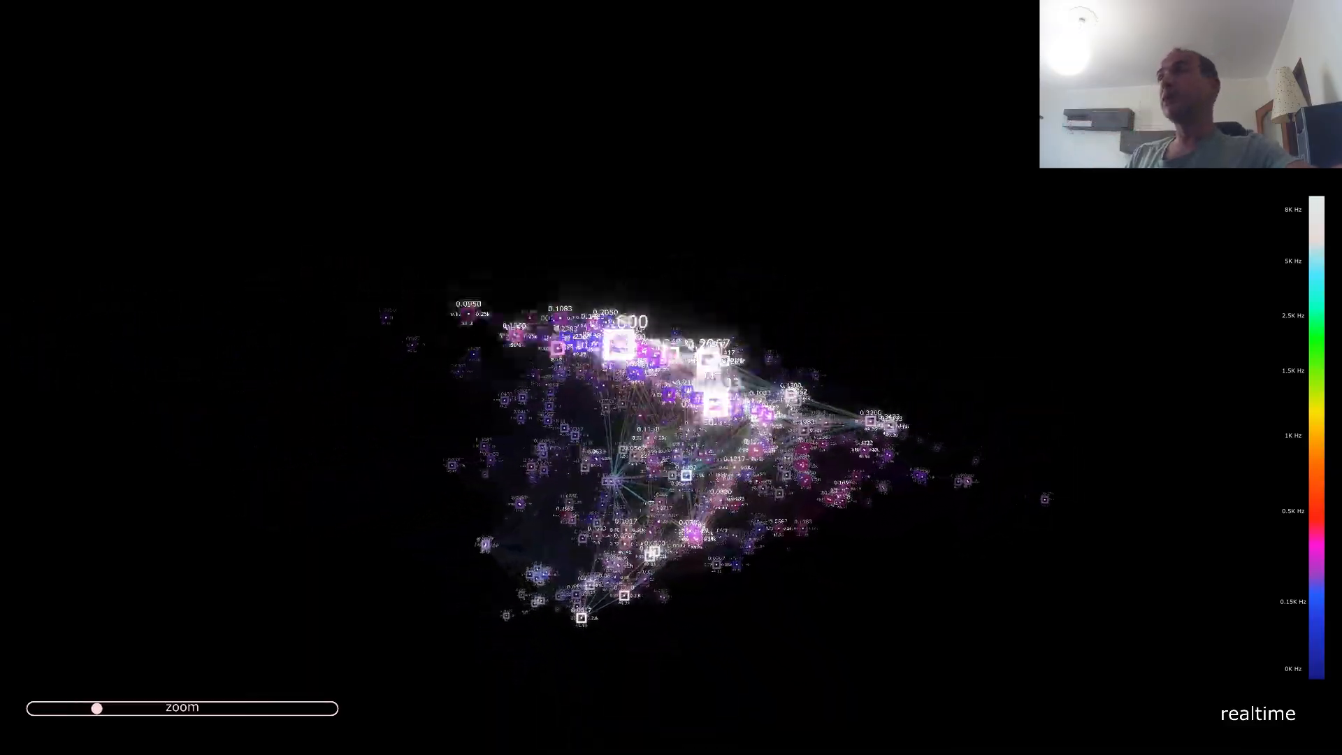
# Zoom in on the live cloud, then ease back slightly and rotate it to spread the clusters
pyautogui.moveTo(96, 708); pyautogui.dragTo(167, 708)
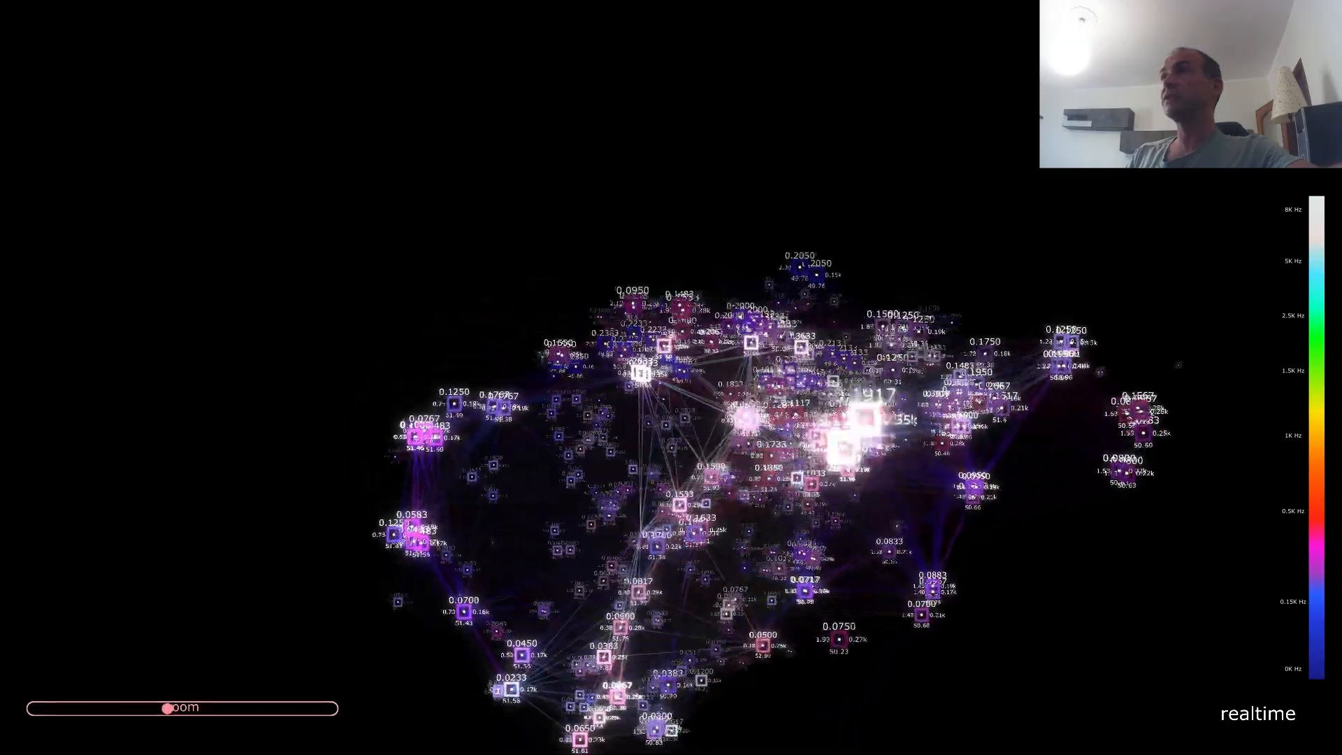
pyautogui.moveTo(167, 708); pyautogui.dragTo(201, 708)
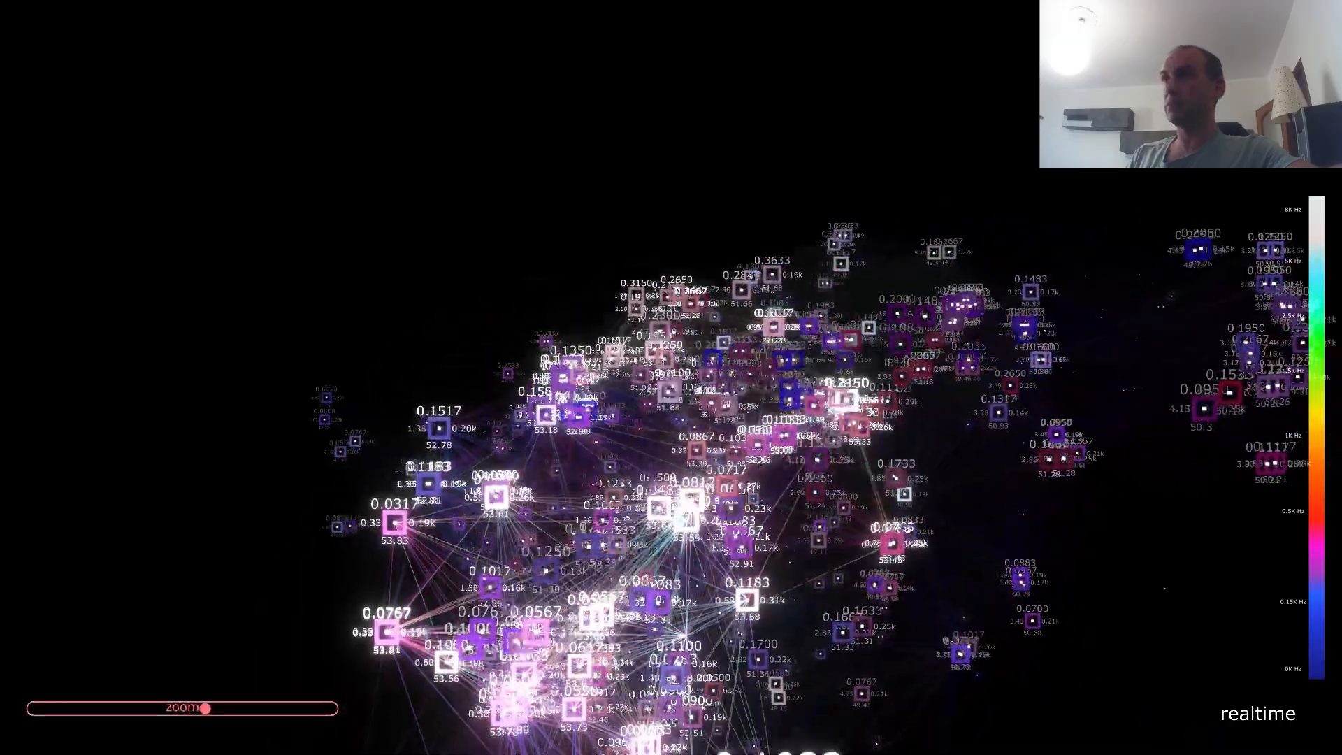
pyautogui.moveTo(204, 708); pyautogui.dragTo(154, 709)
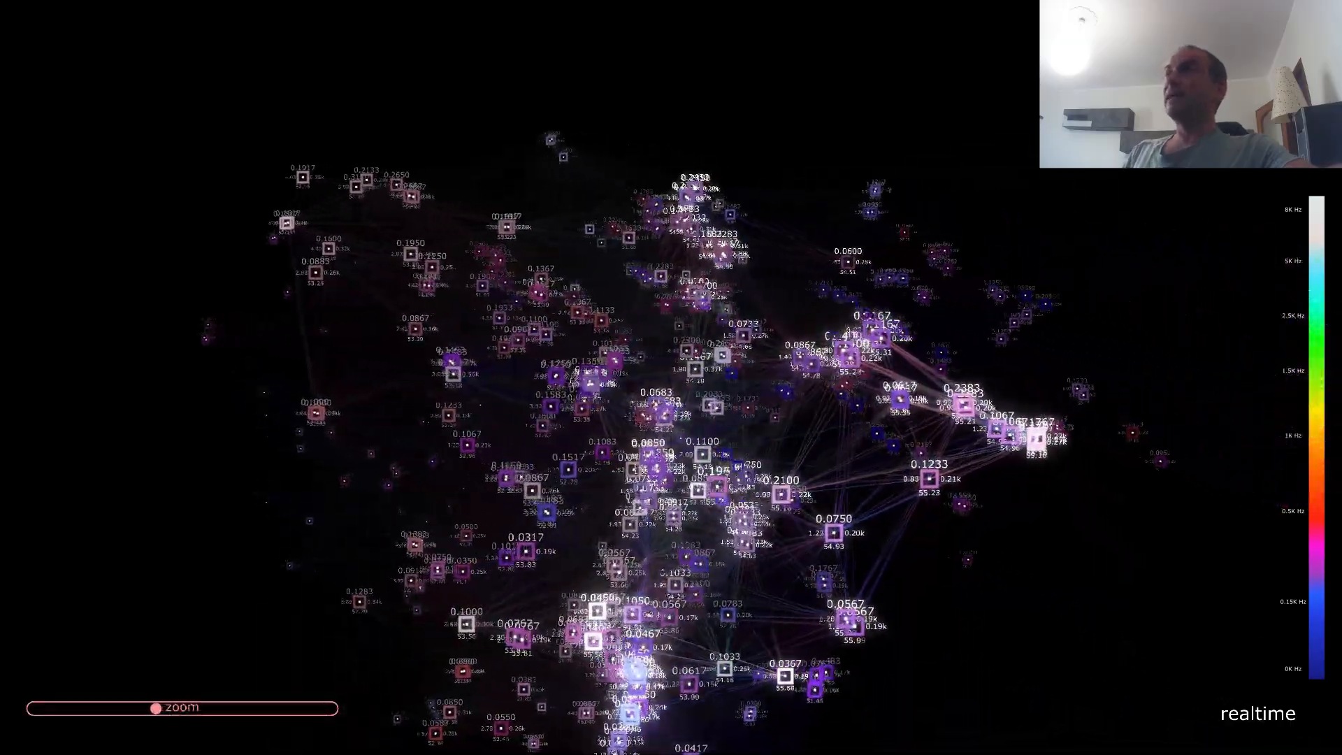